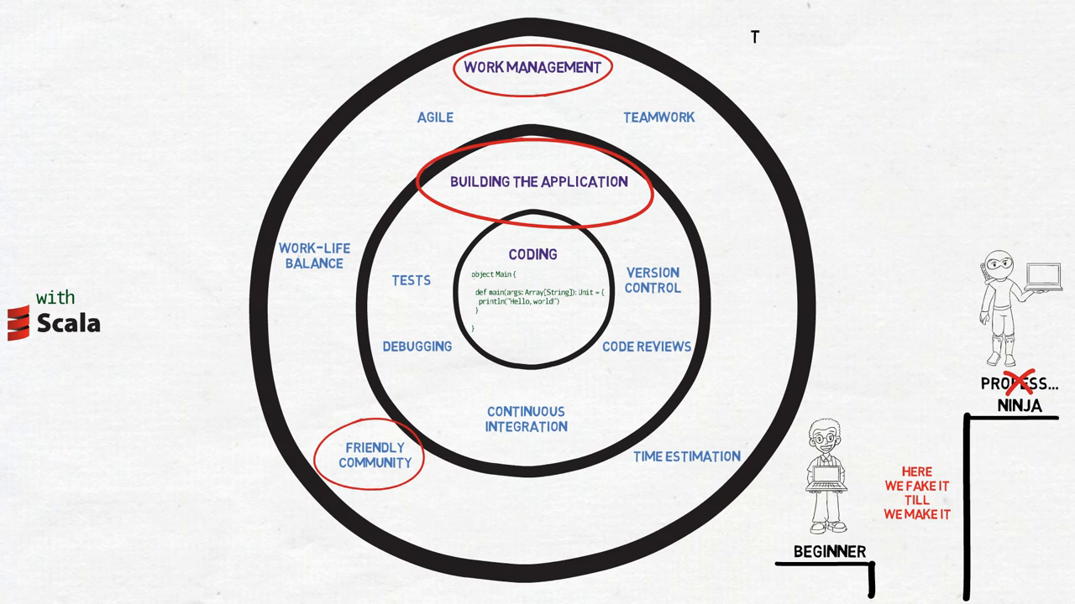
{"action": "type", "text": "TBH, I DON'T KNOW IF YOU CAN BE A N"}
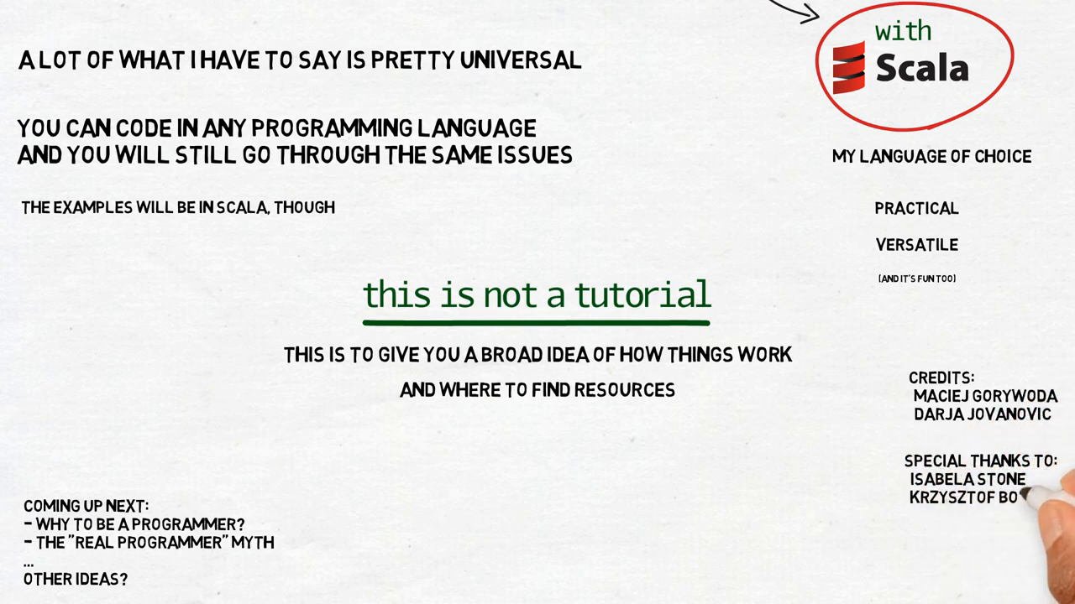
{"action": "type", "text": "IDA BZOWA"}
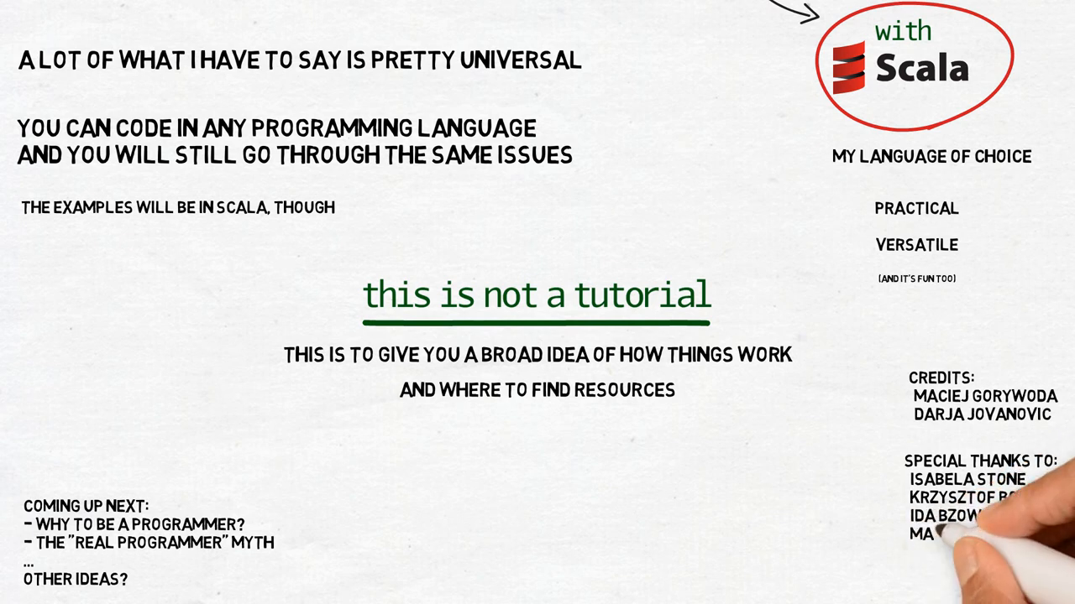